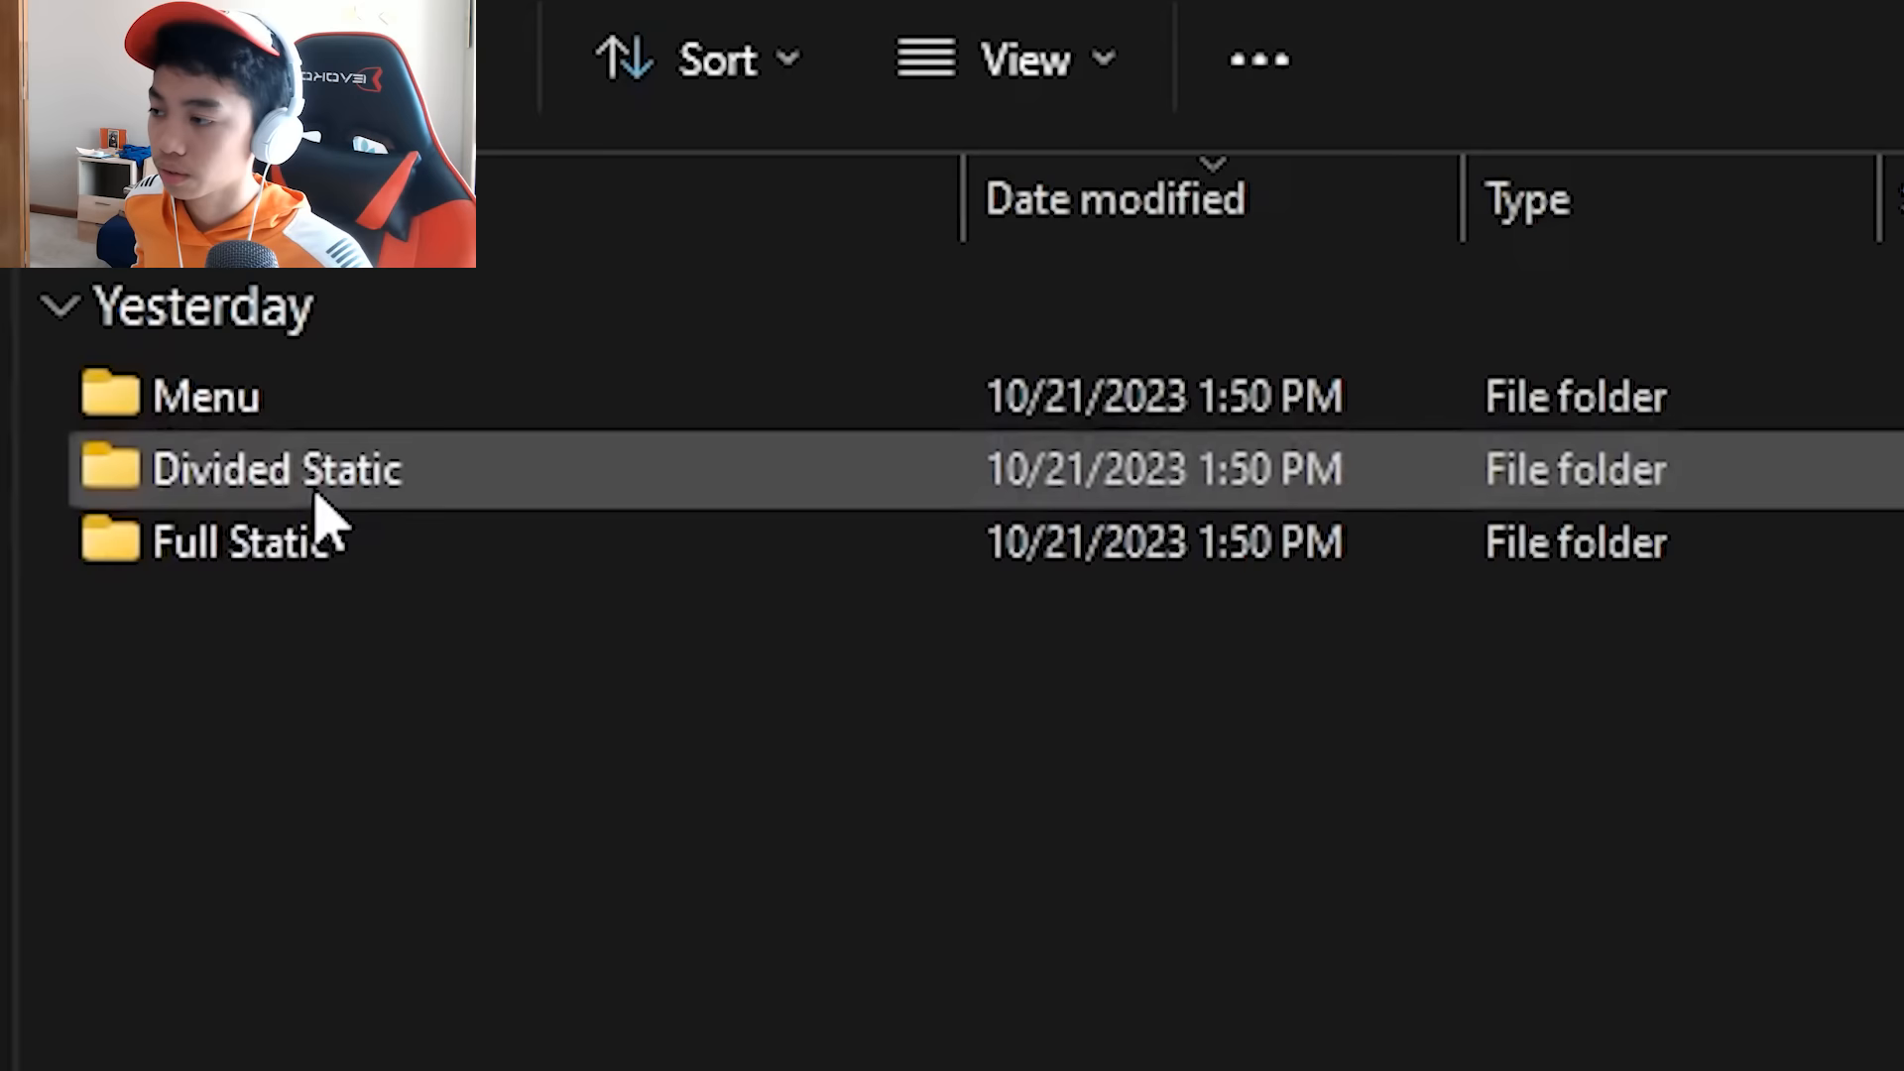
- Open the Divided Static sprite folder in File Explorer
double_click(276, 470)
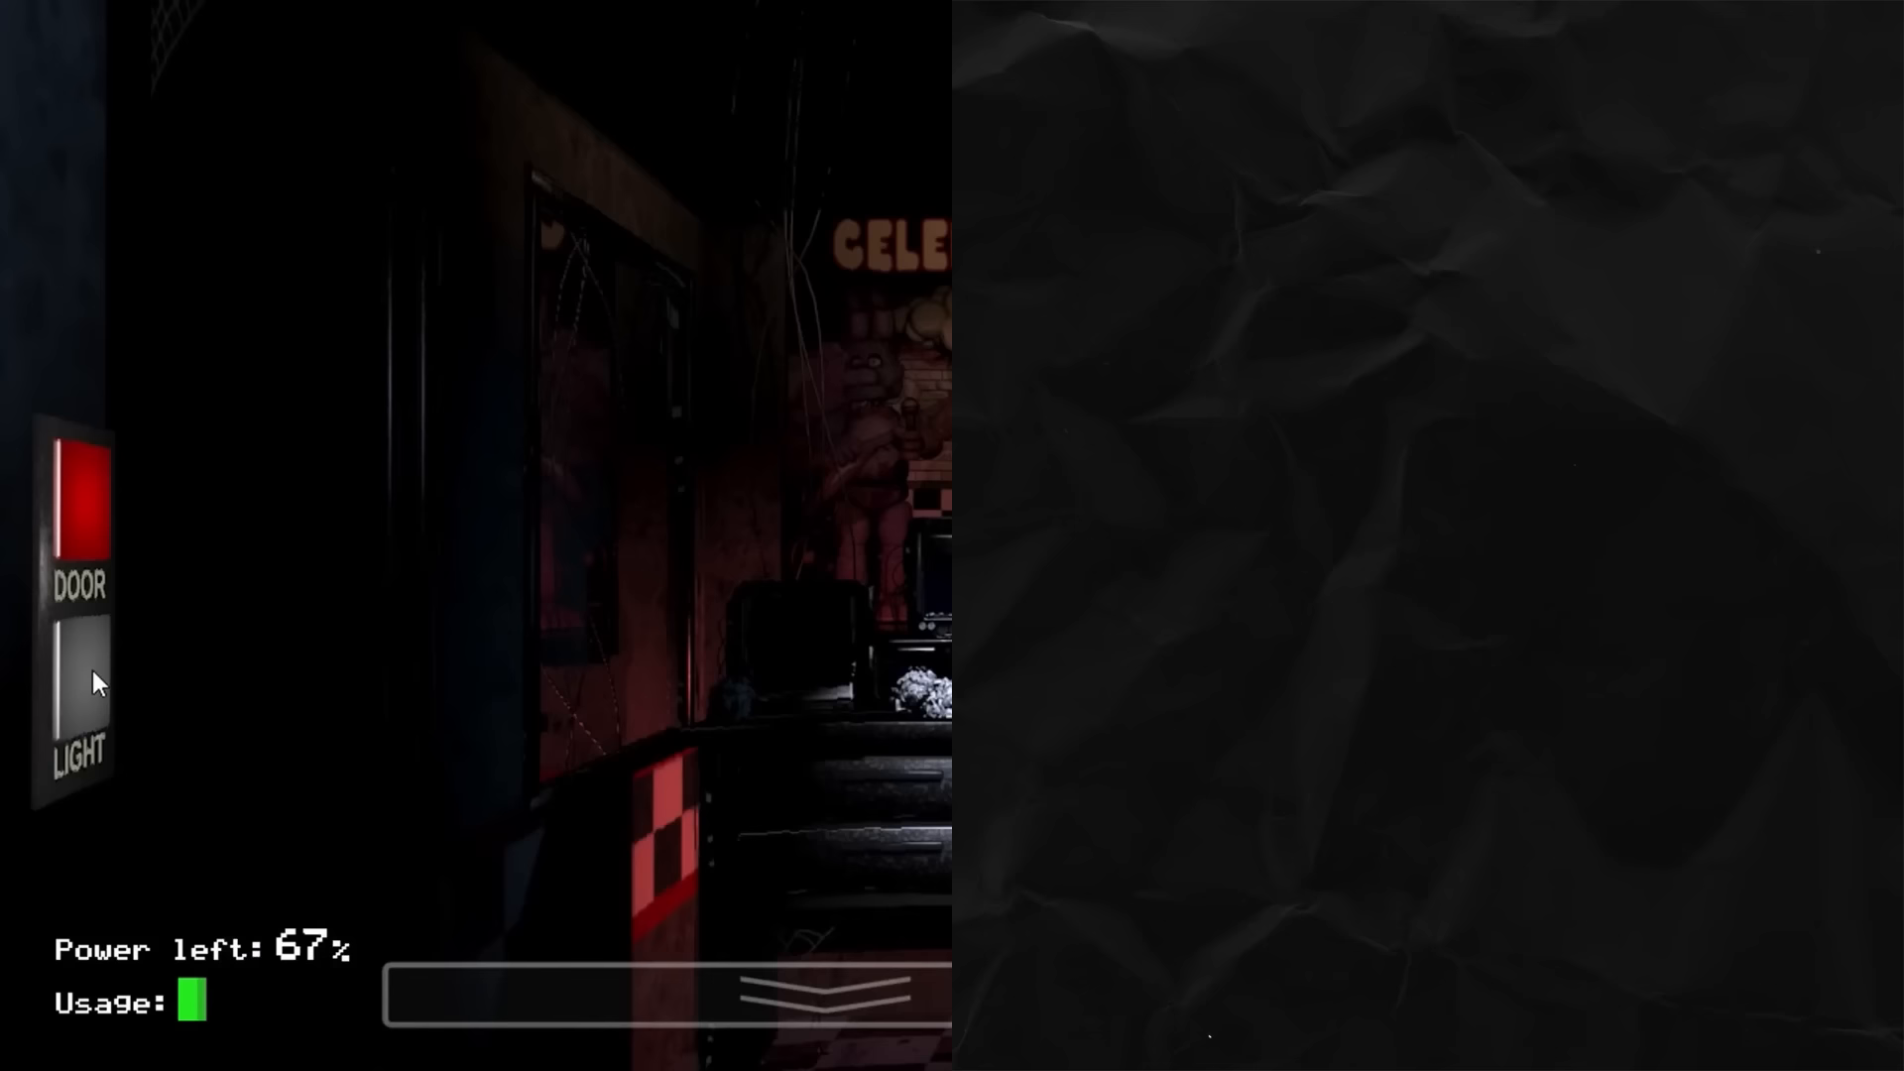
- Switch on the left door LIGHT during the office playtest at 67% power
left_click(662, 990)
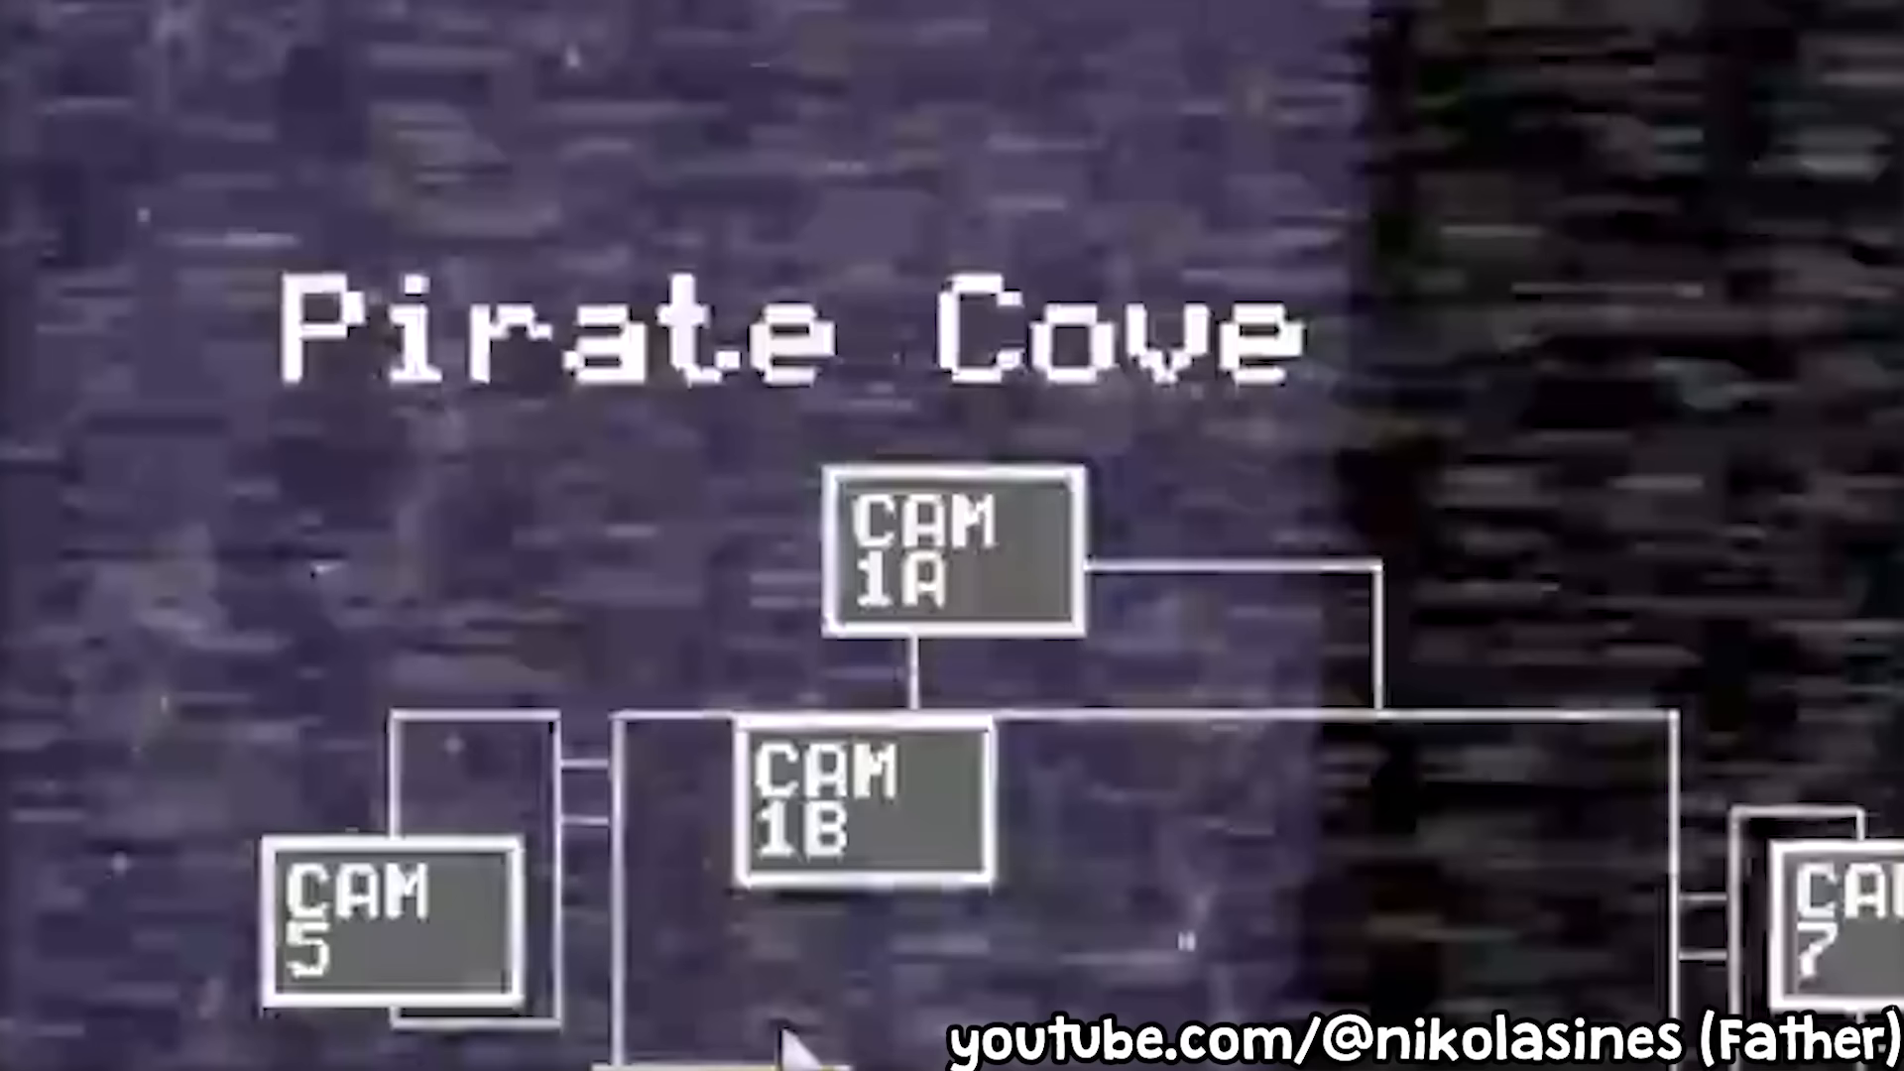